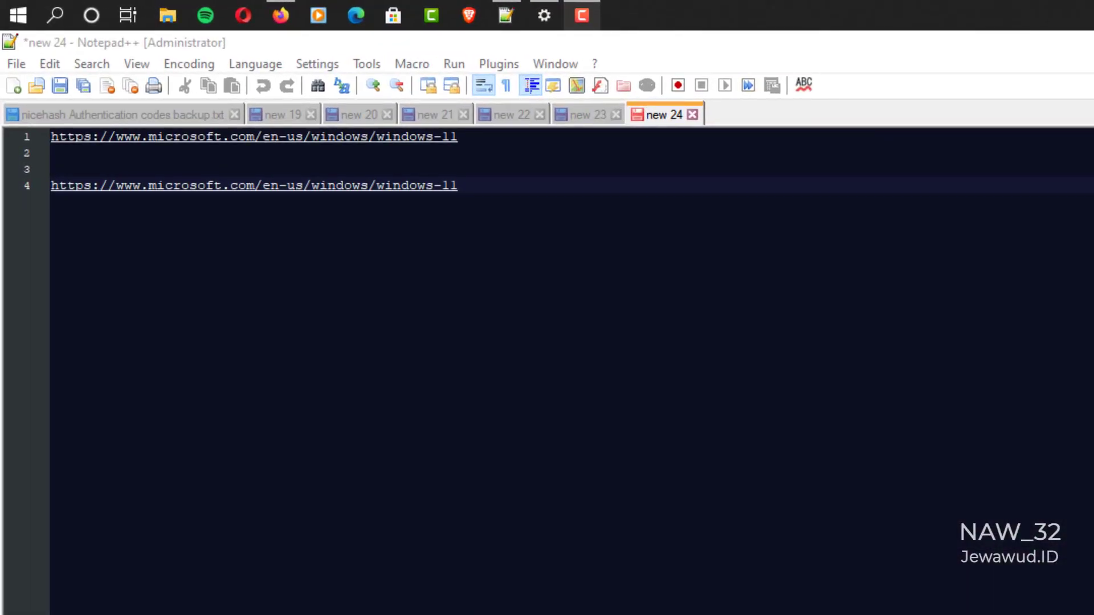
Search 'powe' and bring up launch options for the Windows PowerShell best match
left_click(17, 14)
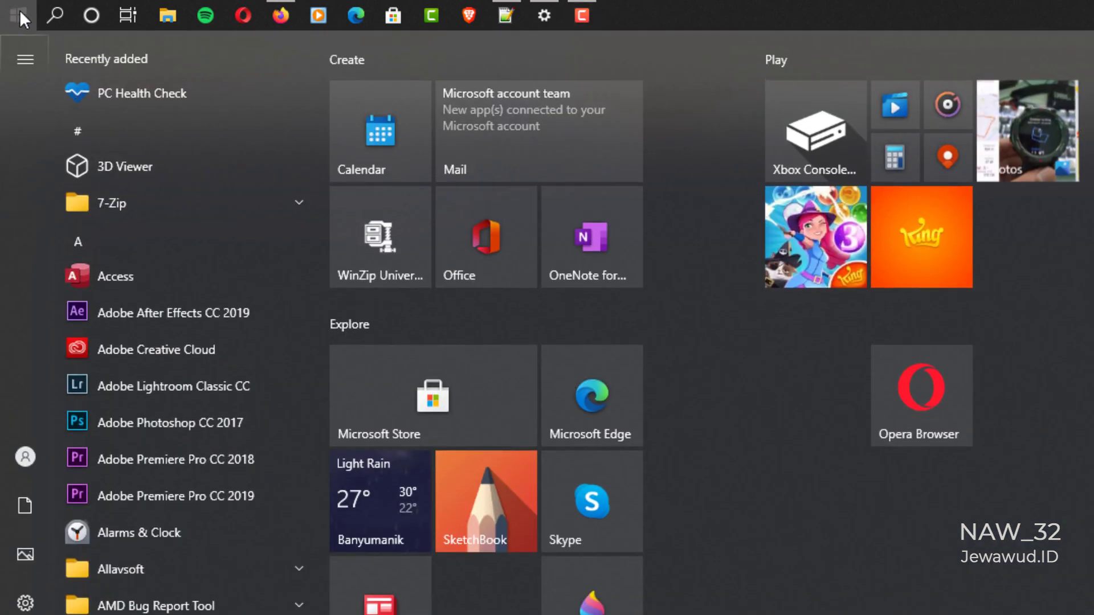
left_click(88, 15)
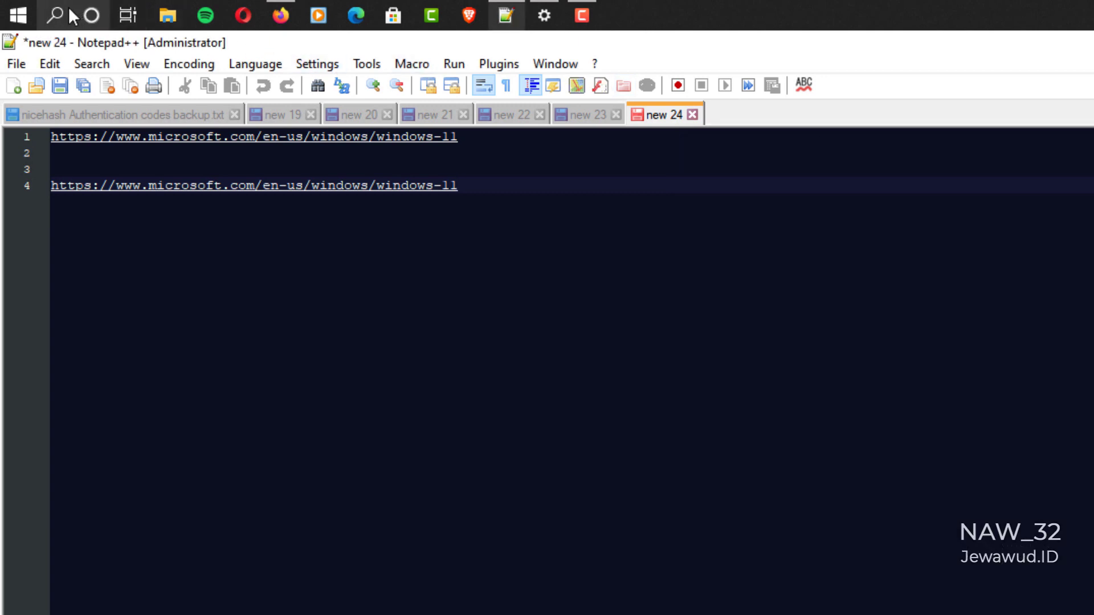
left_click(58, 14)
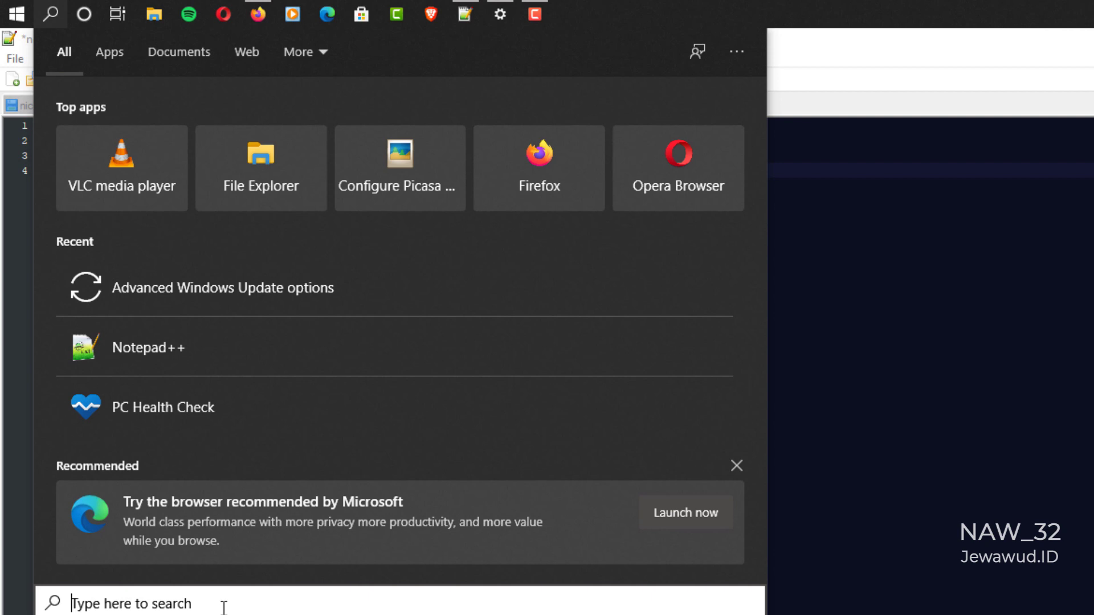
type("powe")
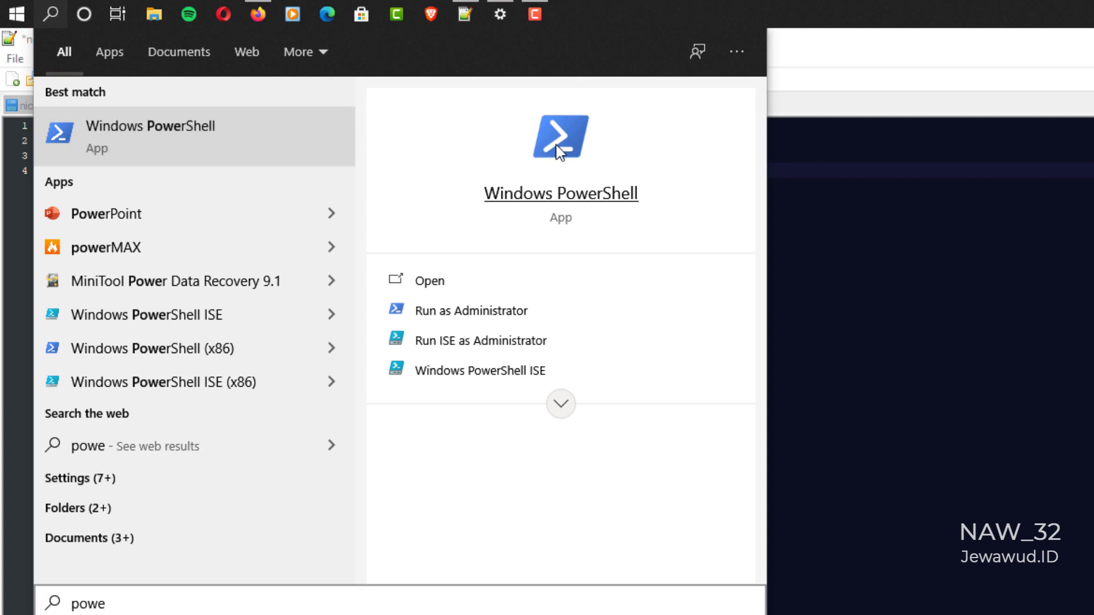
right_click(560, 138)
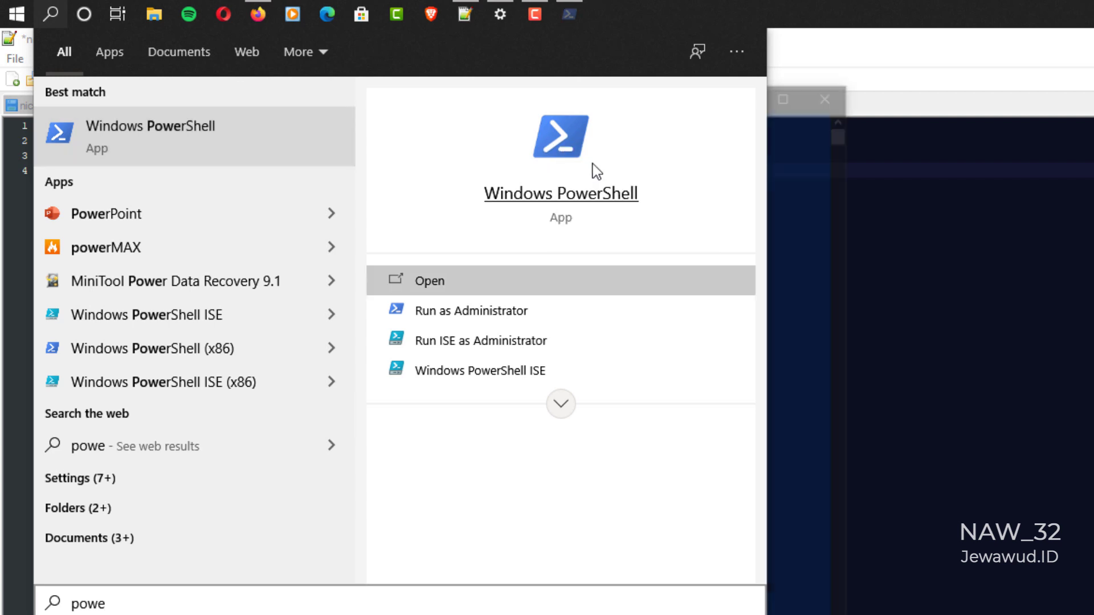
Run get-tpm as administrator; TpmPresent and TpmReady report False
left_click(471, 310)
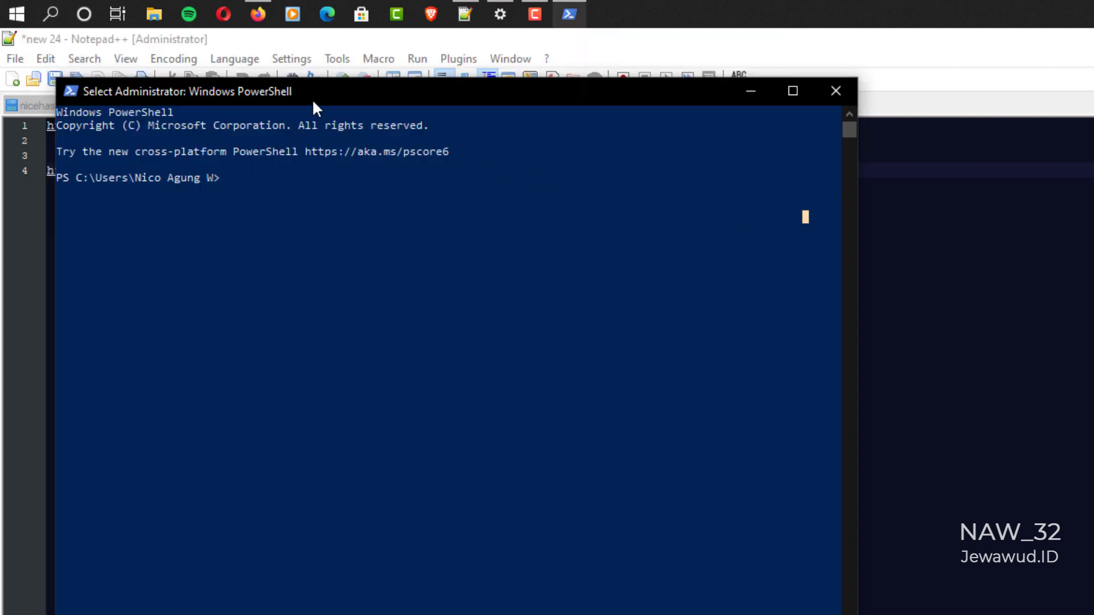
left_click_drag(314, 91, 277, 127)
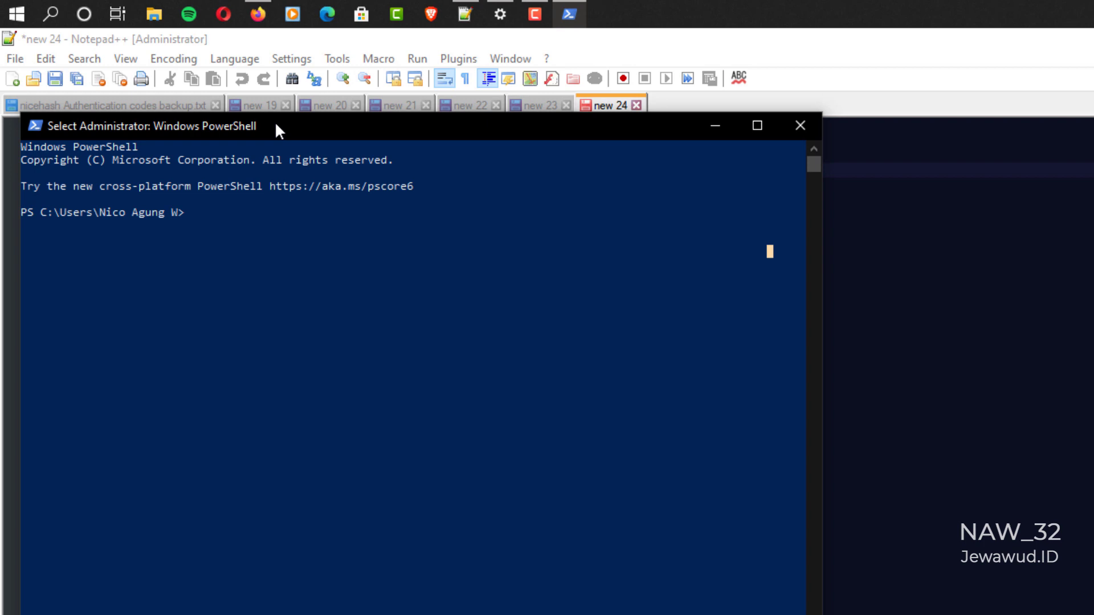
mouse_move(444, 267)
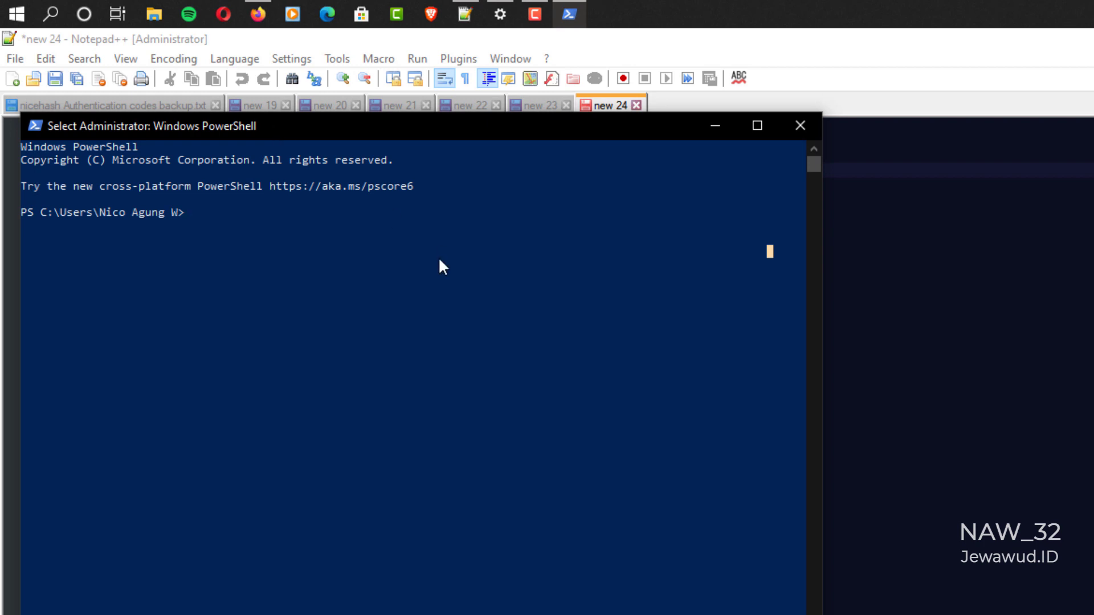
type("get")
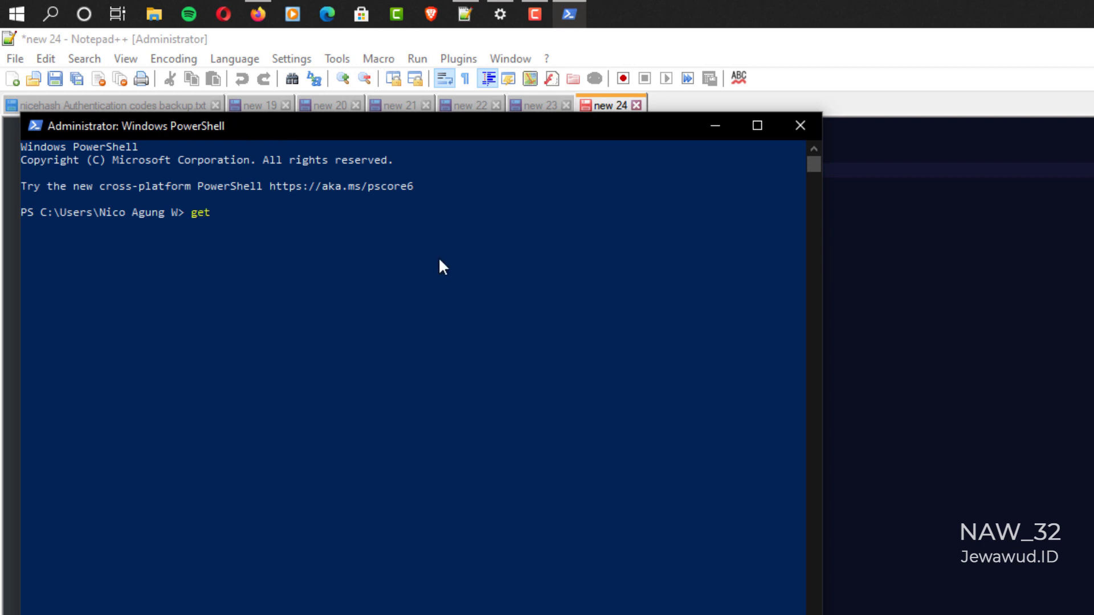
type("-tp")
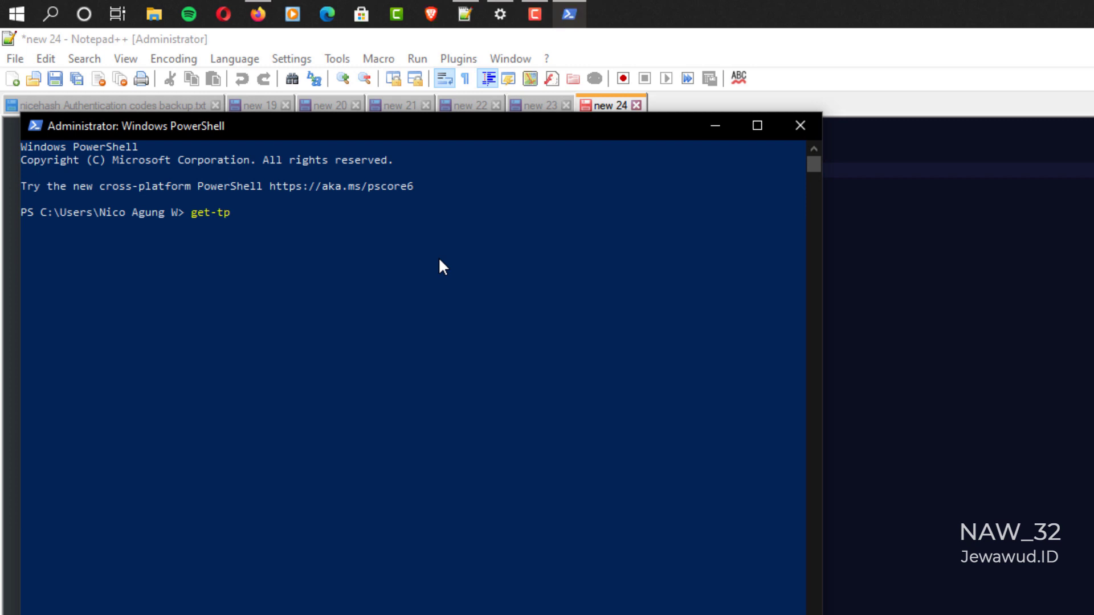
type("m")
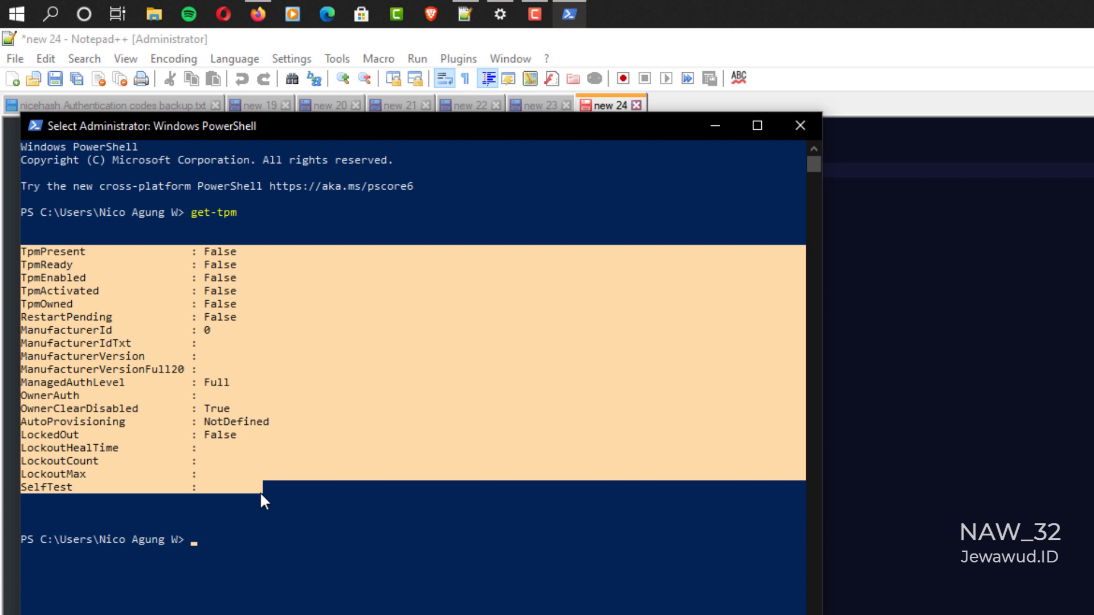
mouse_move(173, 402)
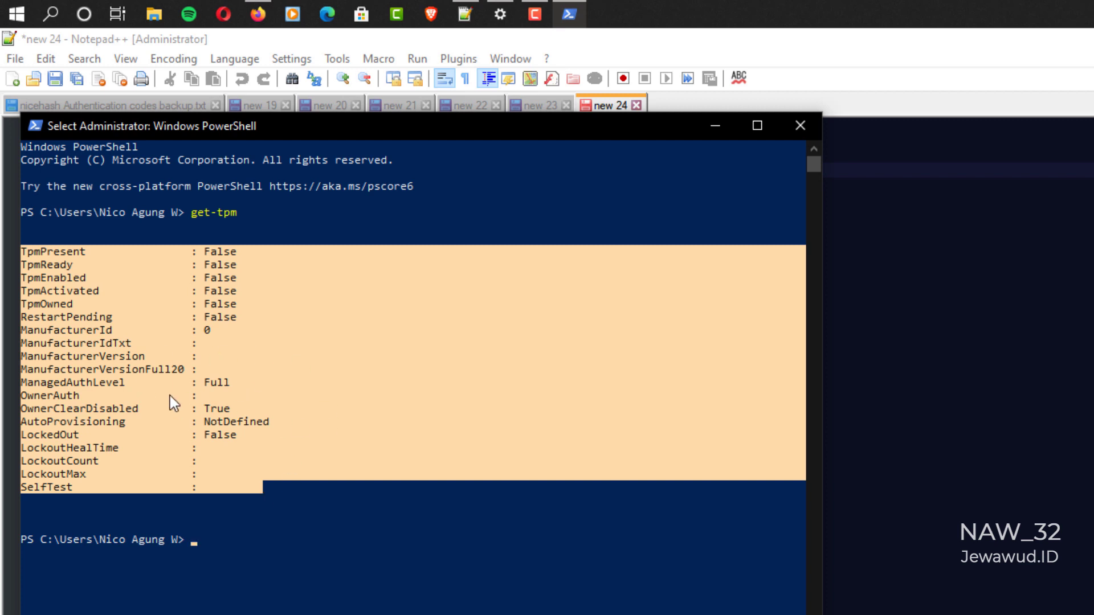
mouse_move(288, 437)
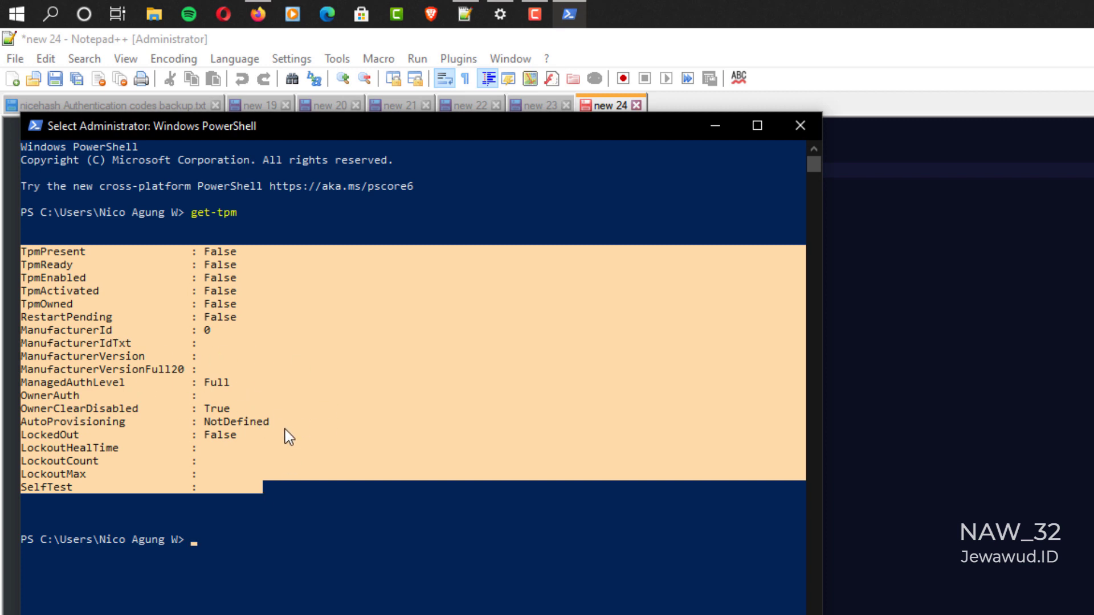
mouse_move(800, 126)
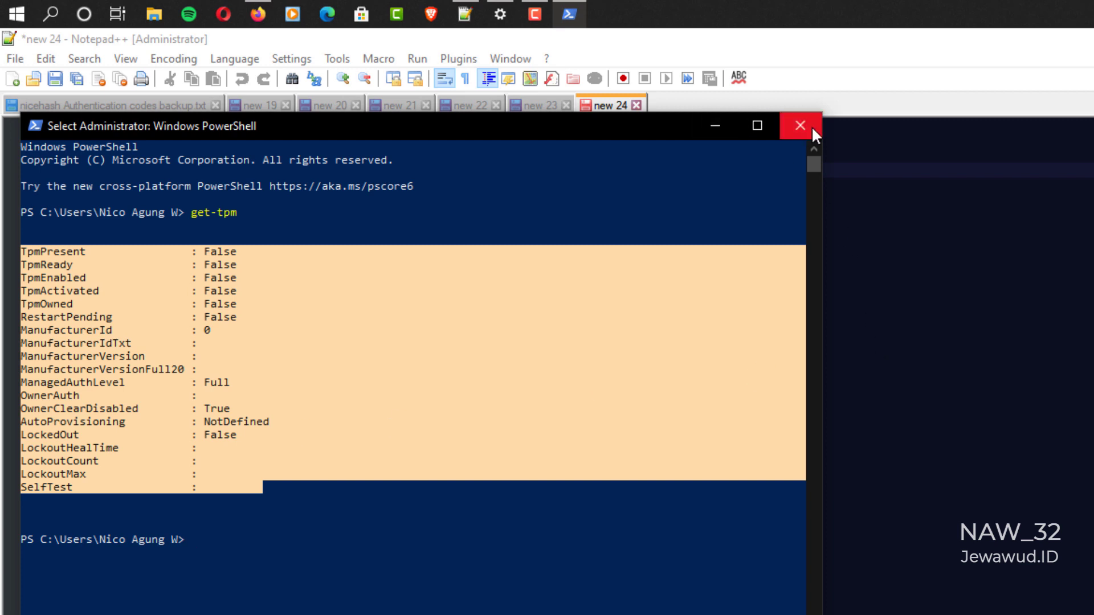
mouse_move(799, 127)
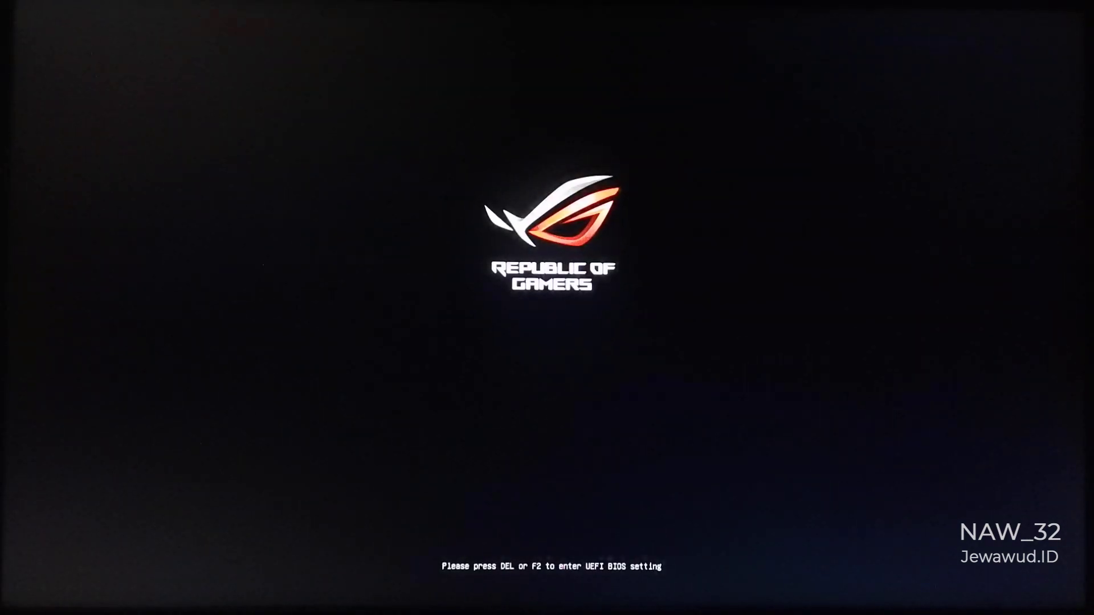
Enter UEFI BIOS with DEL at boot and show the Boot settings page
key("delete")
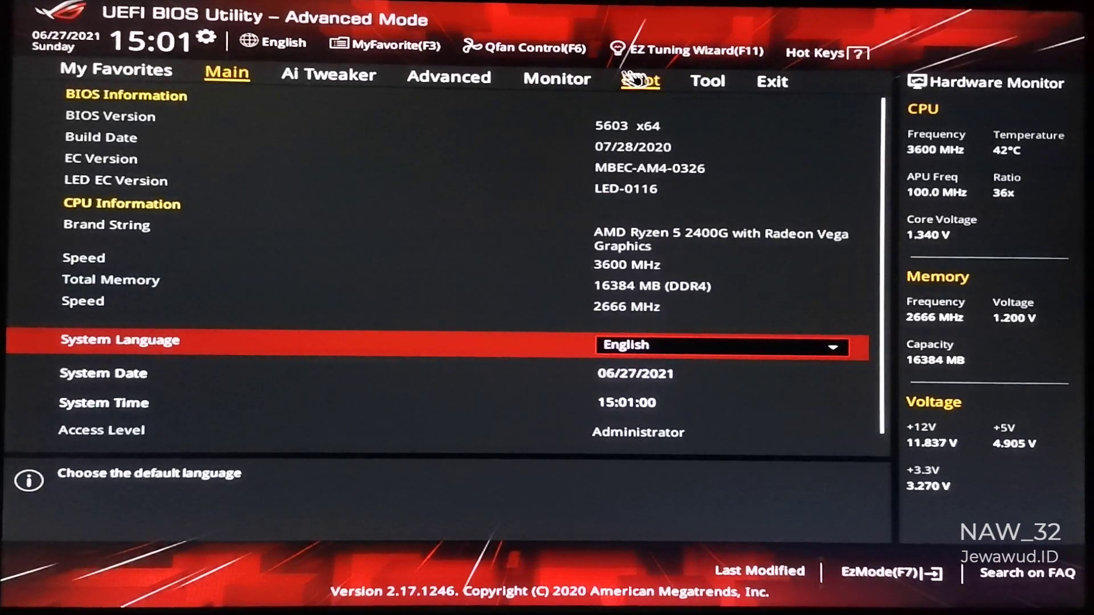
left_click(639, 81)
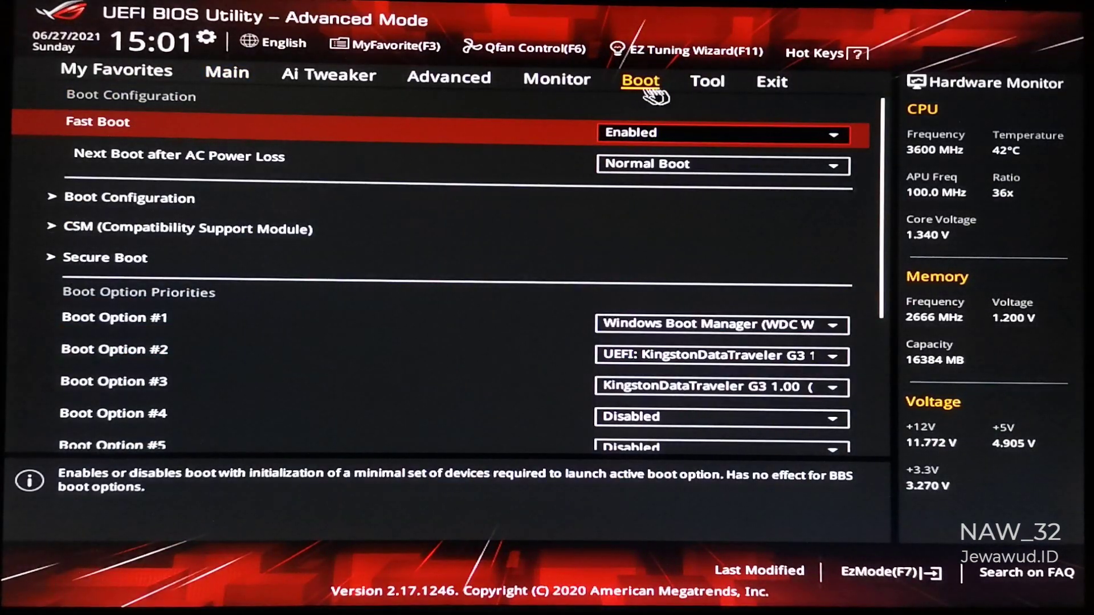
mouse_move(49, 234)
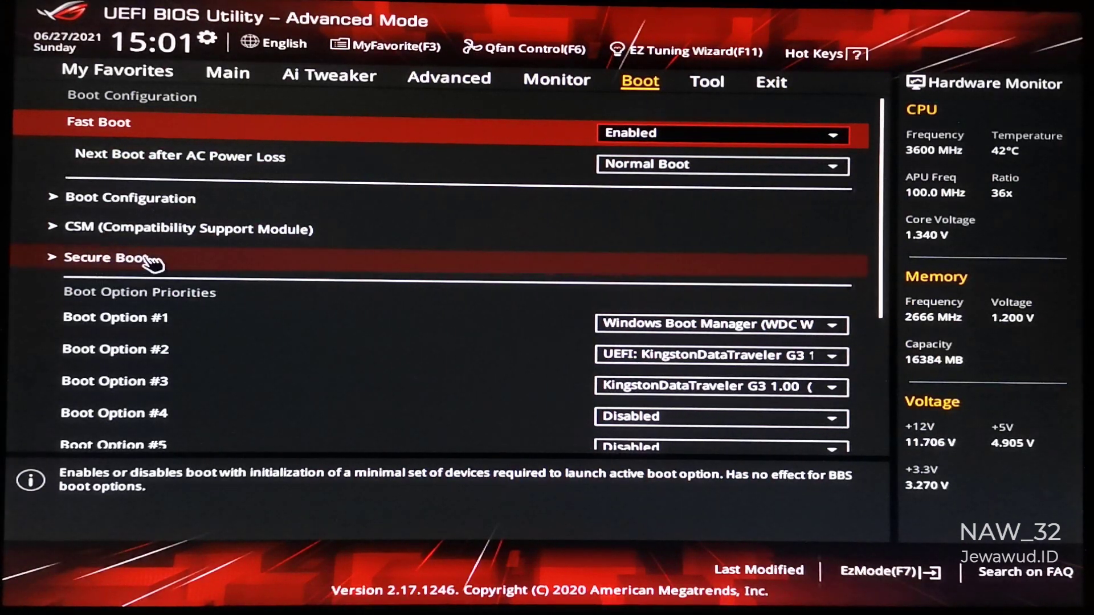
left_click(105, 257)
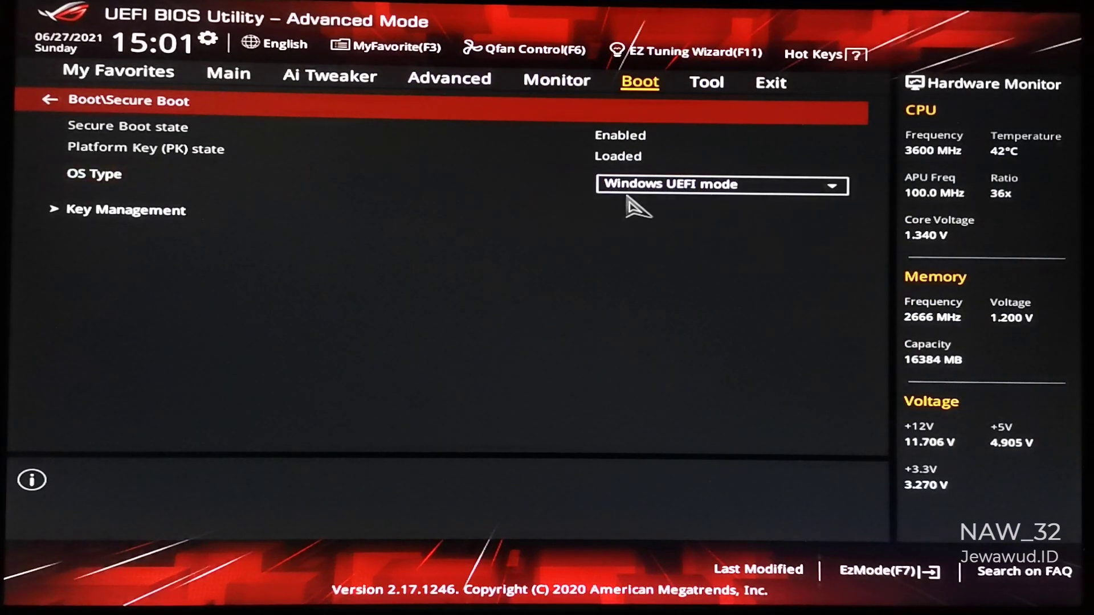
left_click(720, 184)
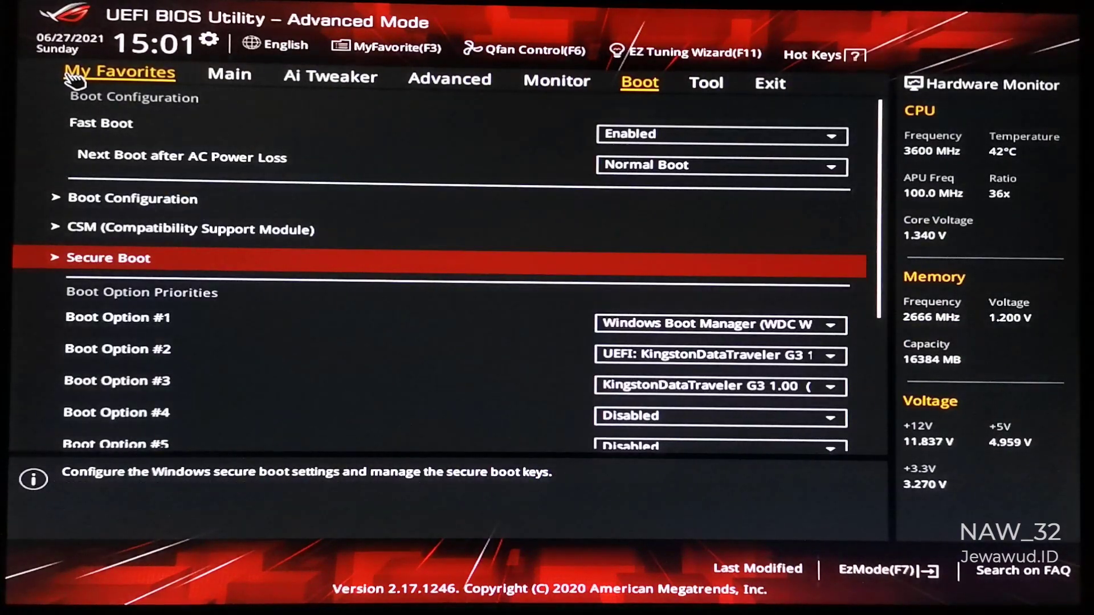
mouse_move(450, 79)
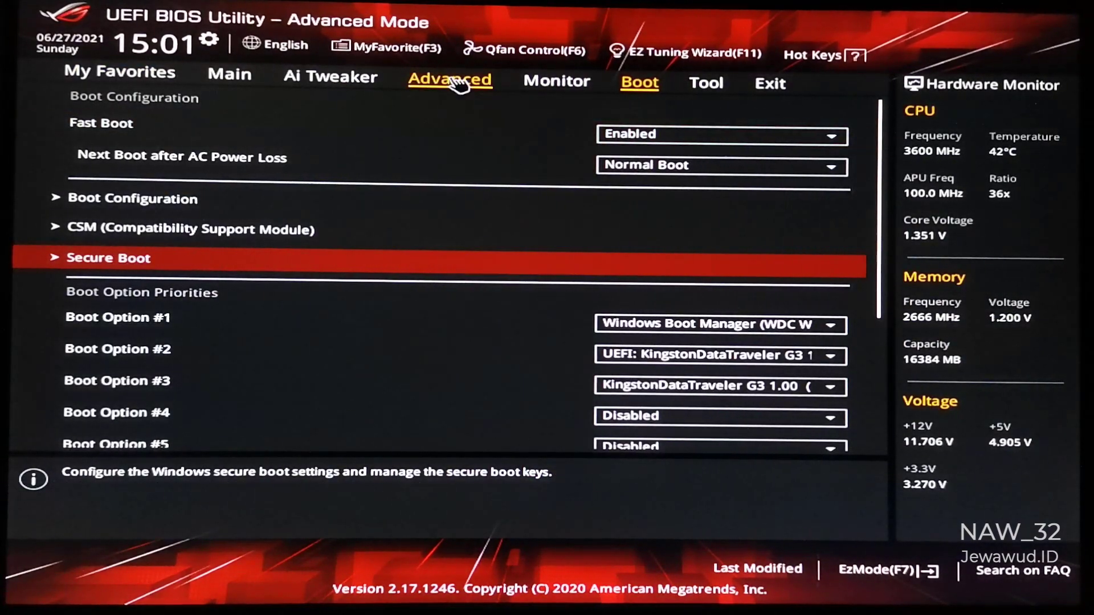
Under Advanced > AMD fTPM configuration, set TPM Device Selection to Firmware TPM and accept the notice
left_click(450, 80)
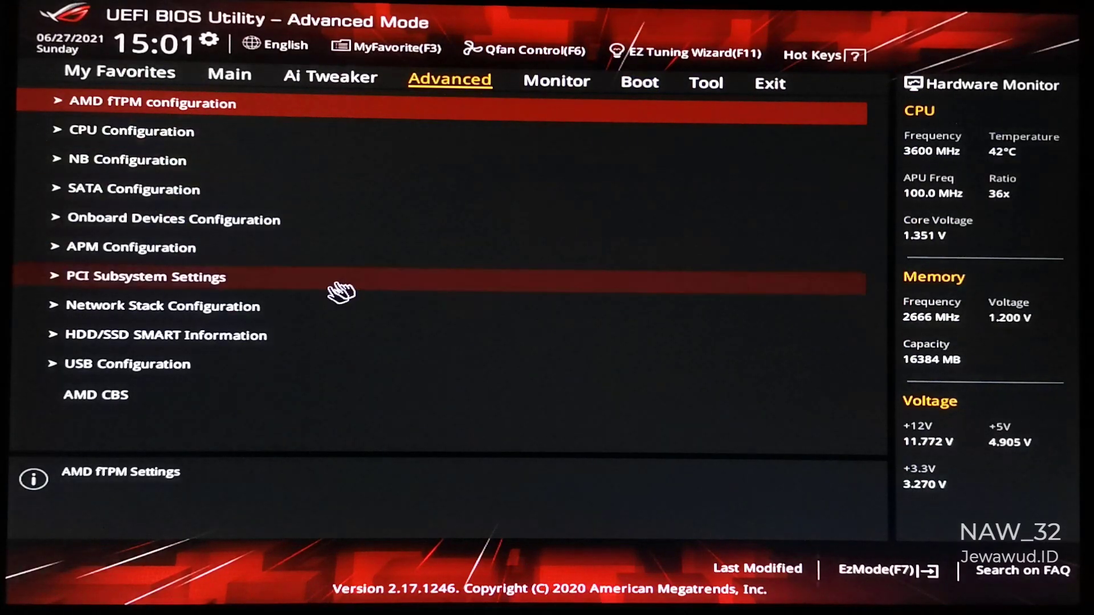
mouse_move(102, 160)
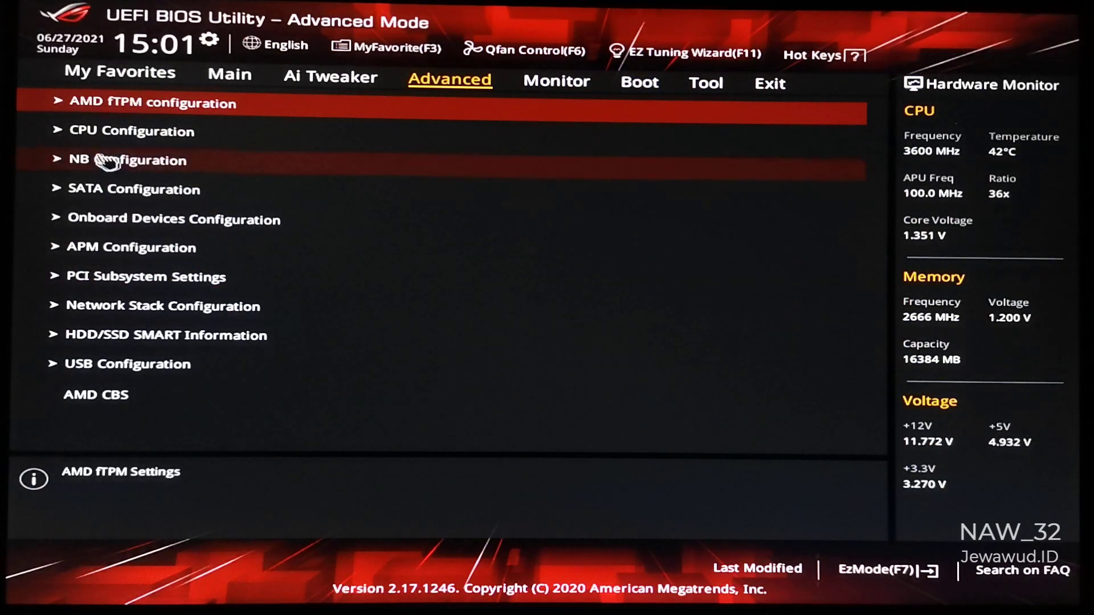
left_click(154, 102)
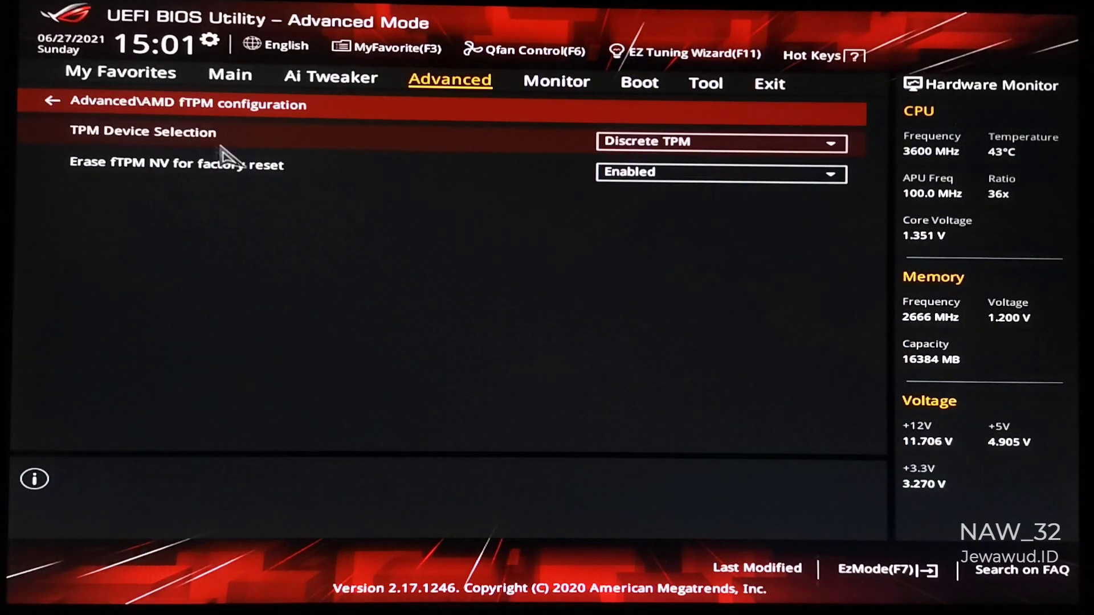
mouse_move(447, 147)
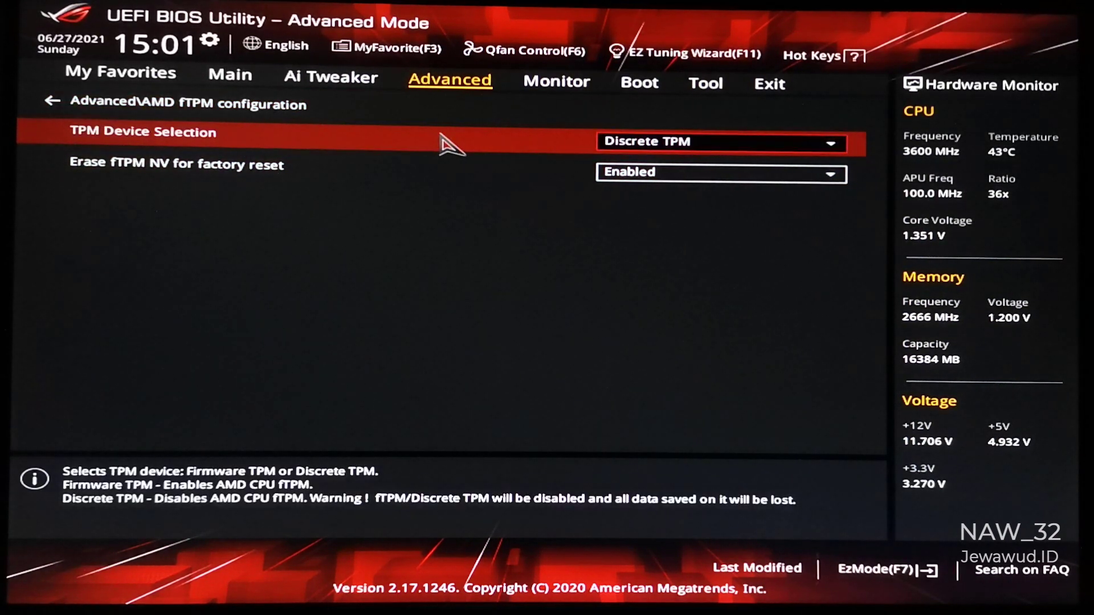
mouse_move(732, 146)
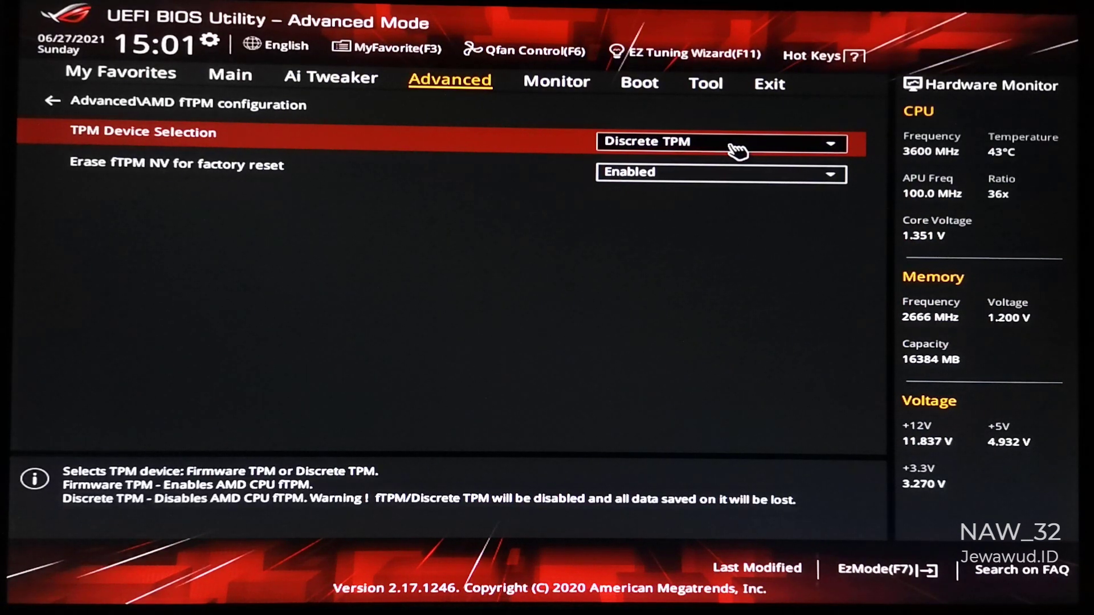
left_click(720, 141)
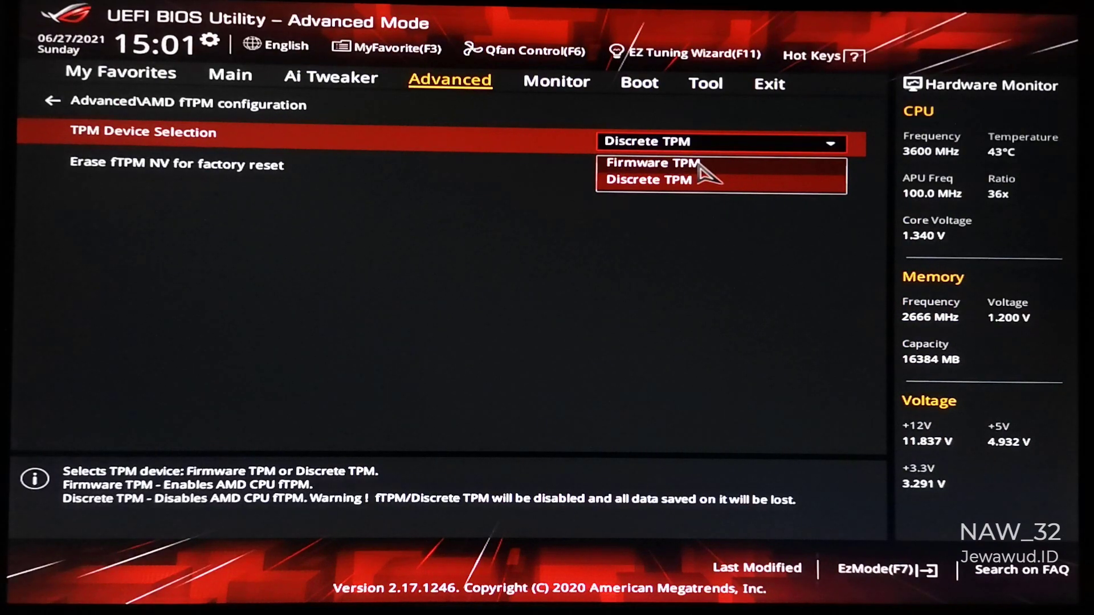
left_click(649, 179)
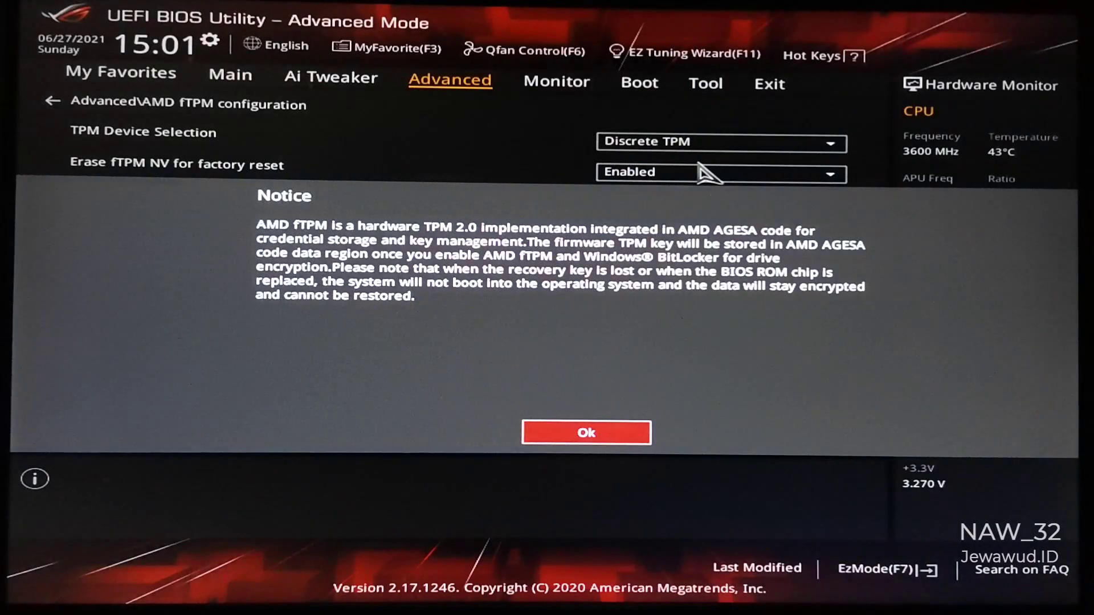
mouse_move(437, 262)
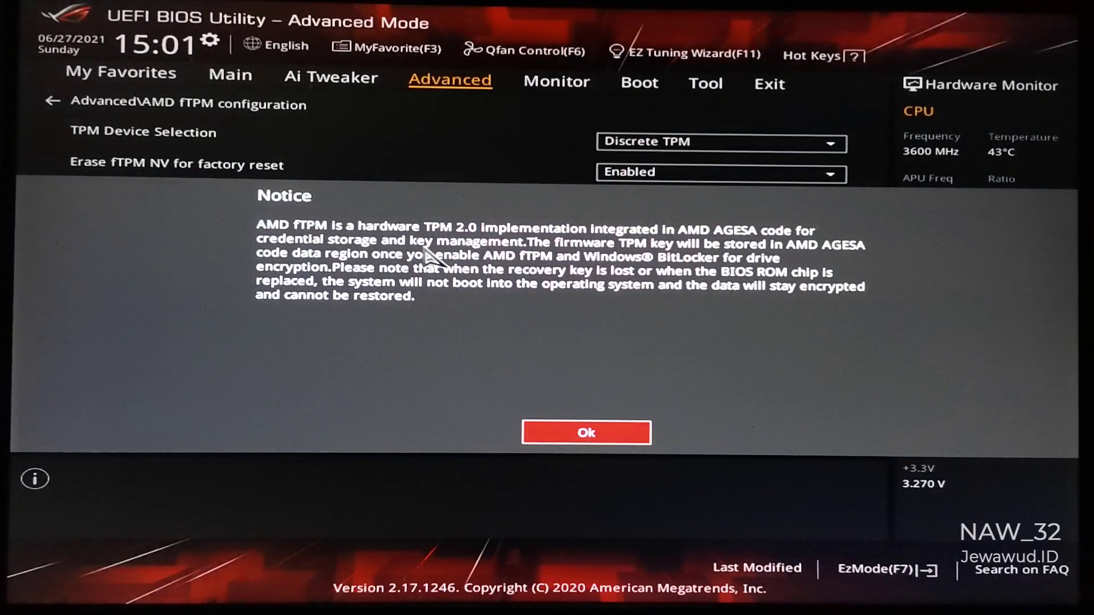
left_click(585, 433)
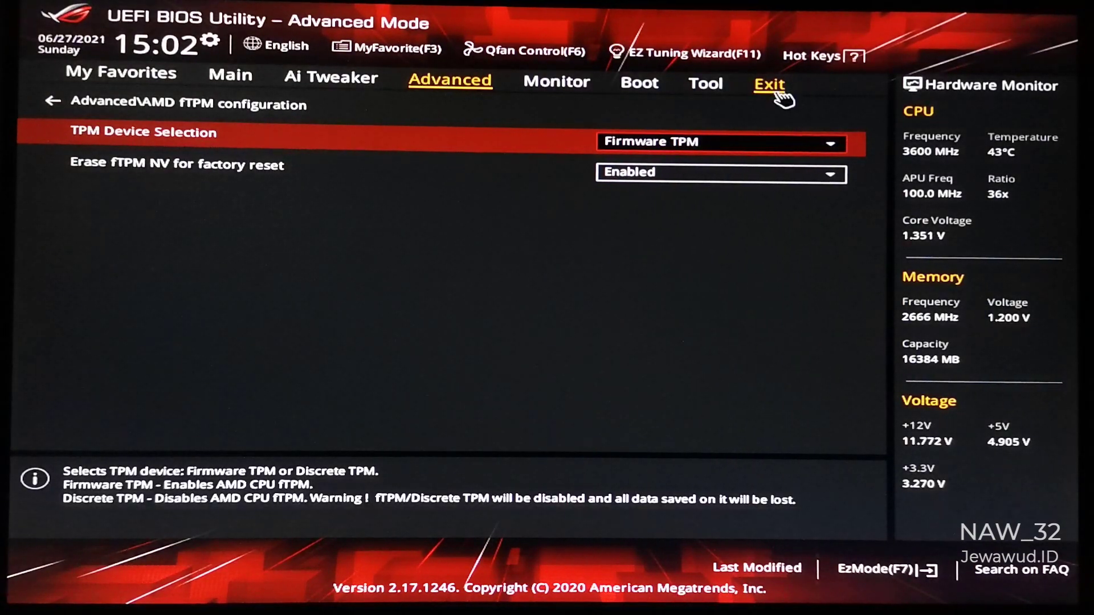
Save Changes & Reset from the Exit page, confirming the Firmware TPM change
left_click(769, 84)
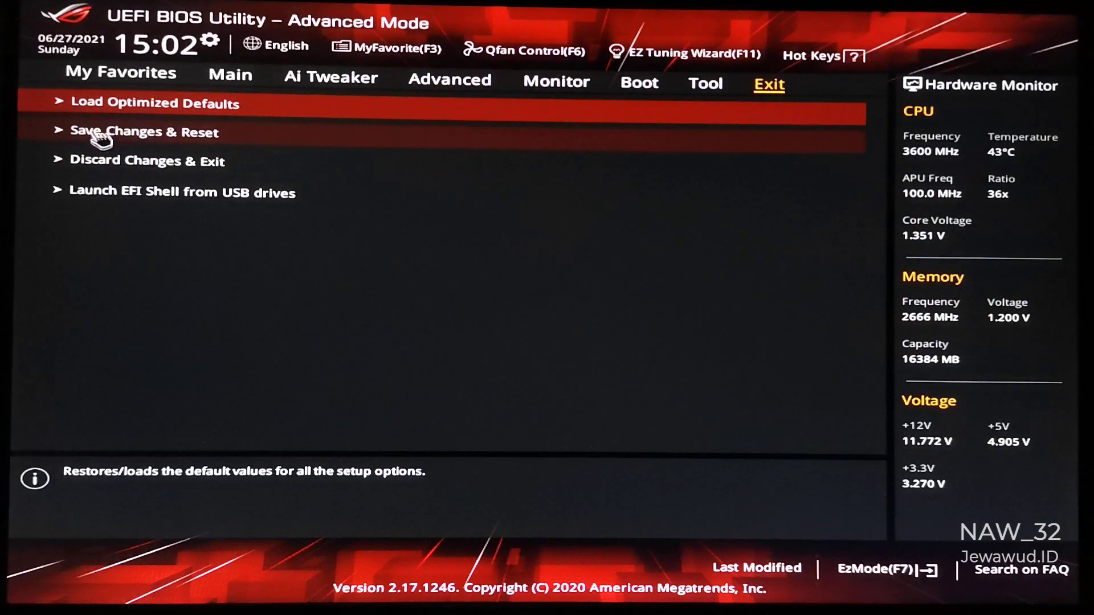
mouse_move(254, 141)
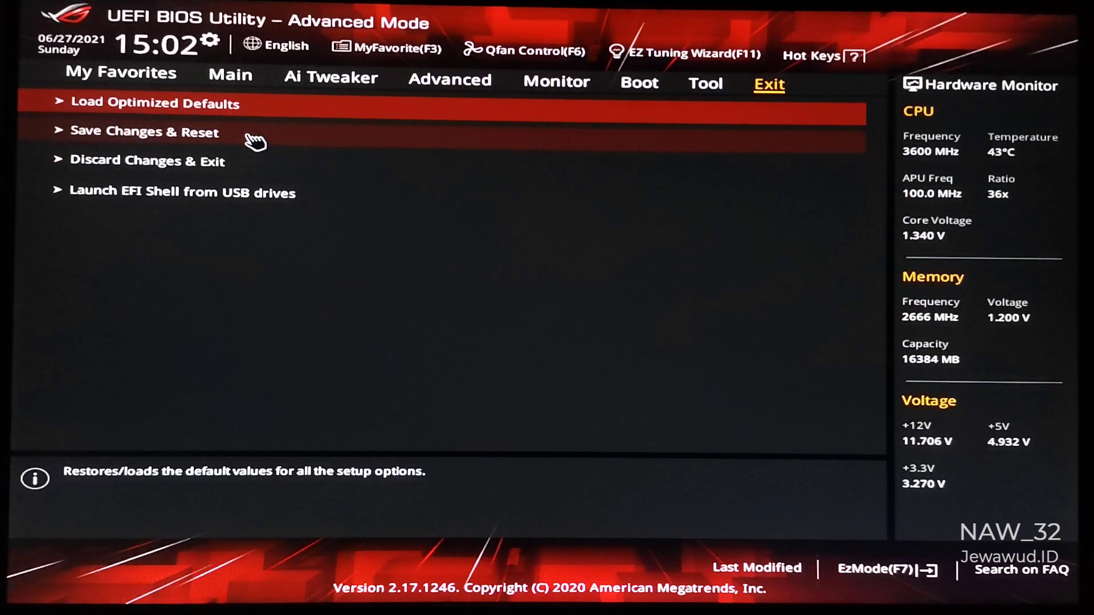
left_click(145, 132)
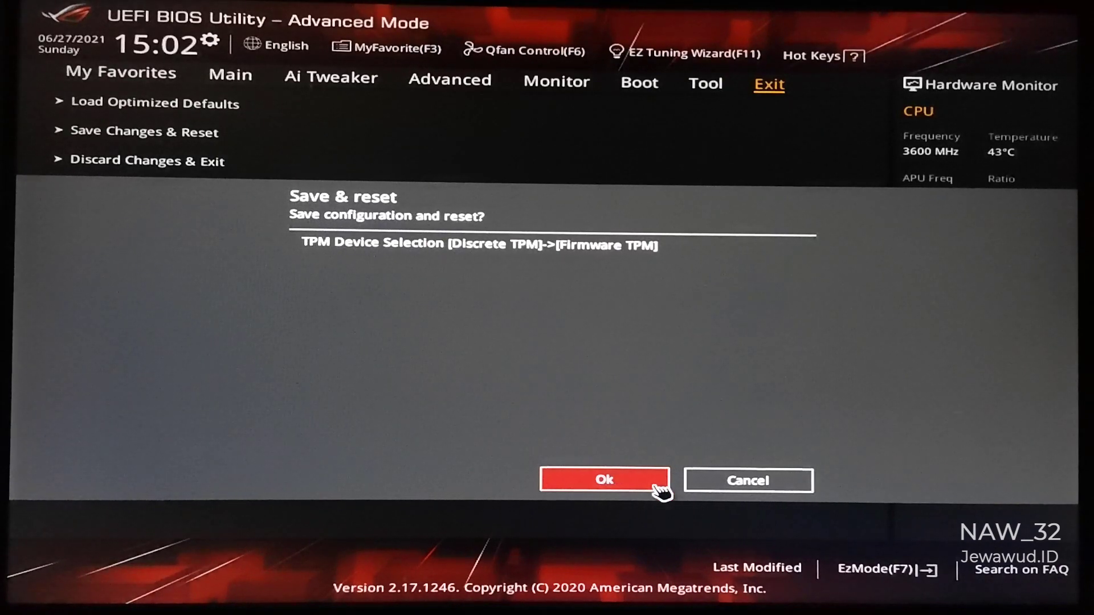
left_click(604, 480)
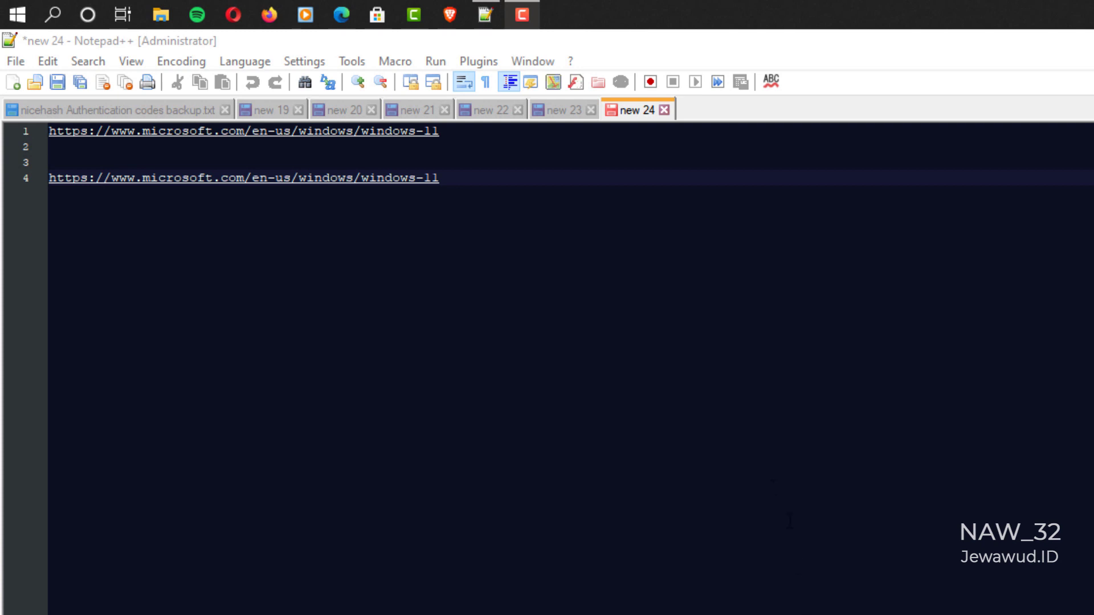
mouse_move(52, 15)
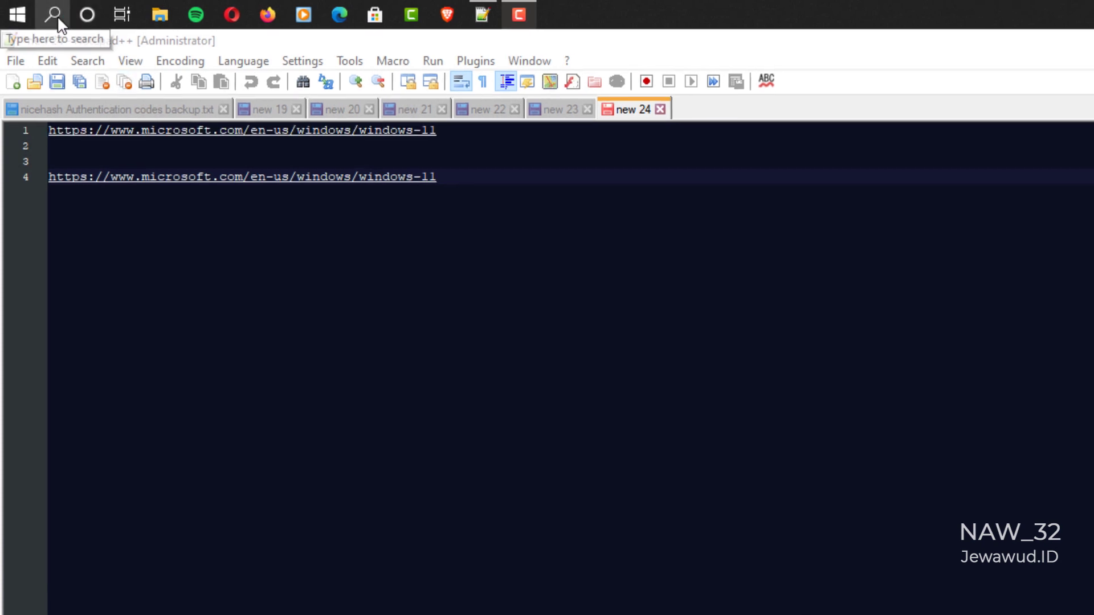
Search 'po' and start Windows PowerShell as administrator
left_click(54, 14)
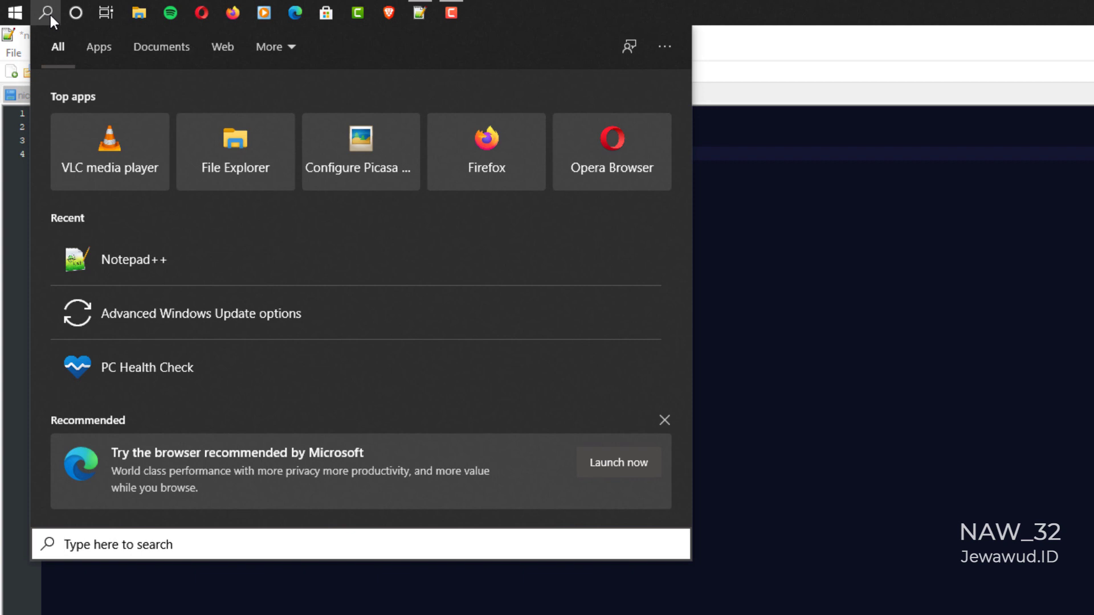
type("po")
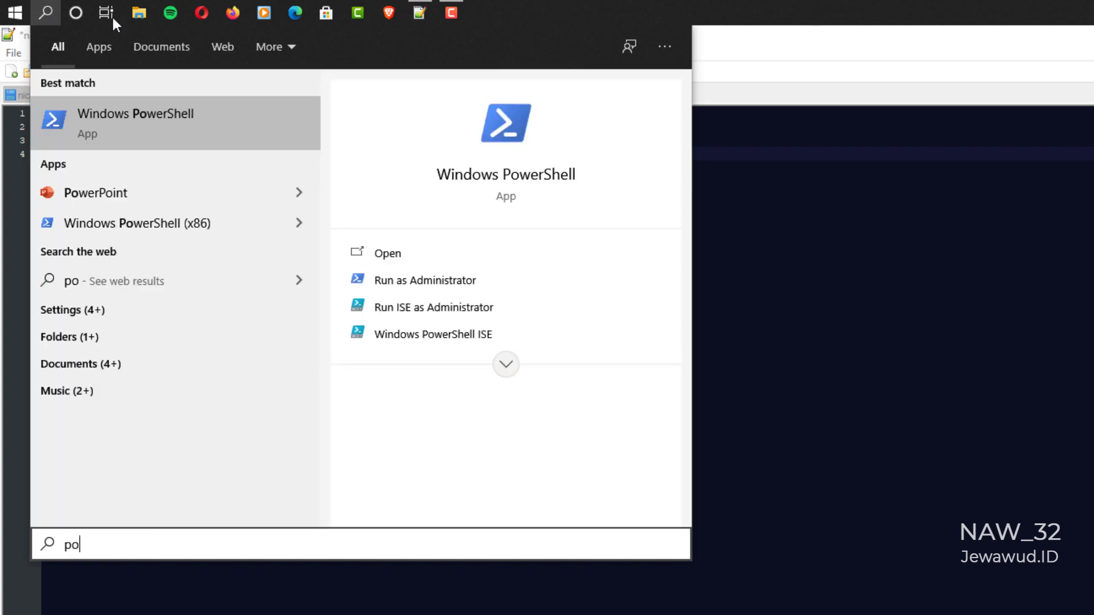
mouse_move(452, 281)
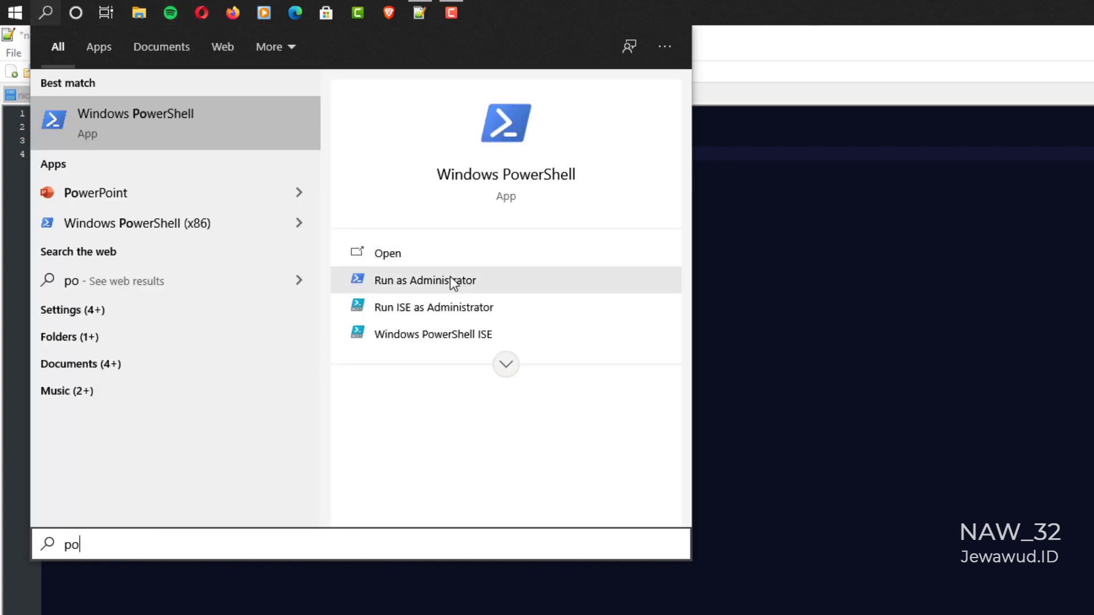
left_click(424, 281)
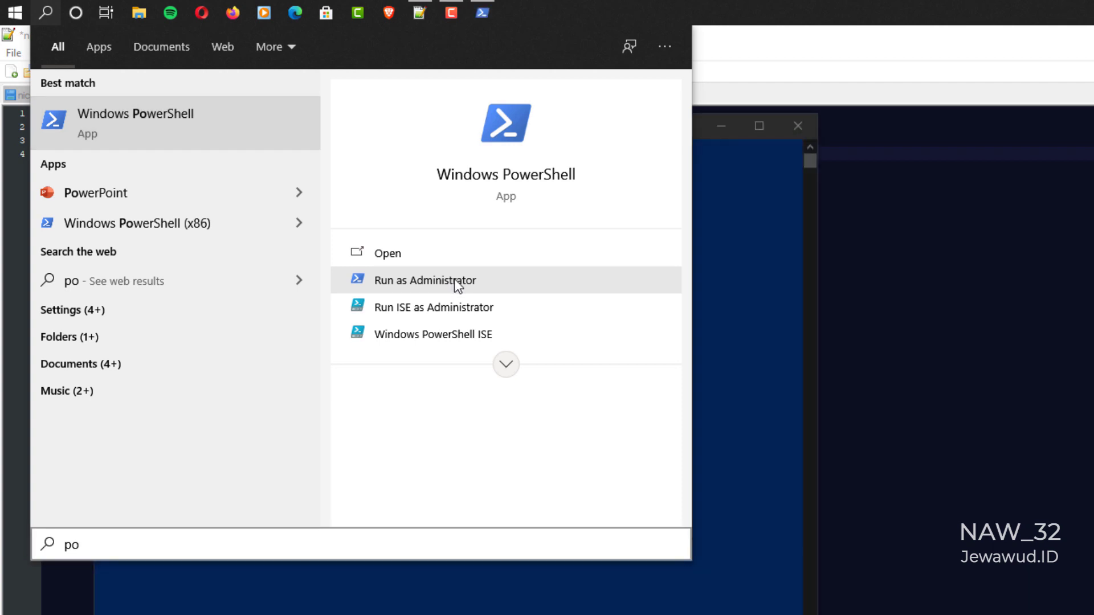
left_click(425, 280)
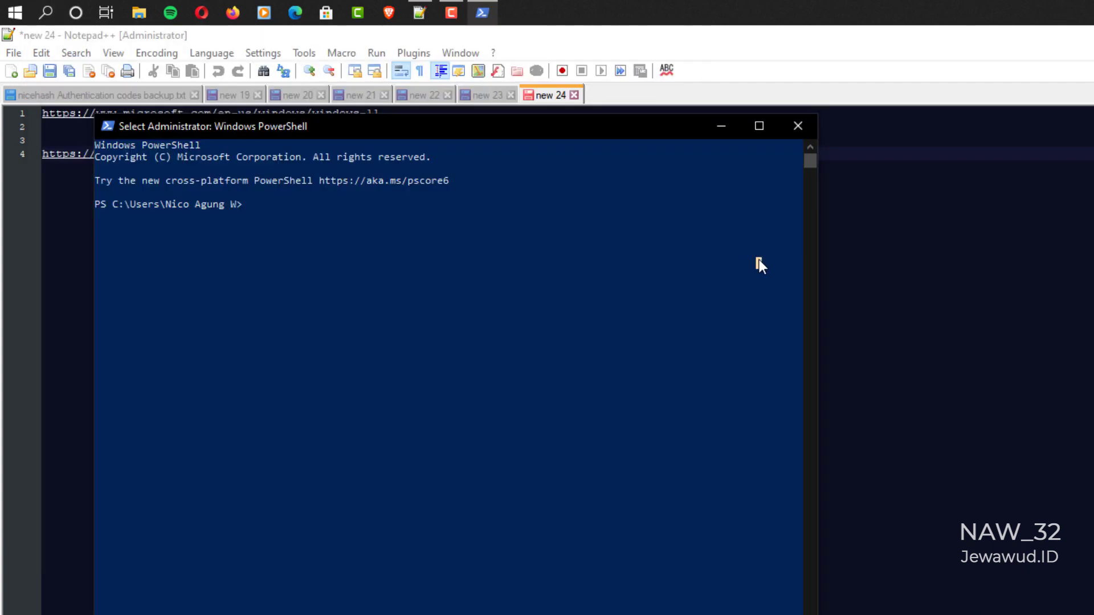
mouse_move(381, 232)
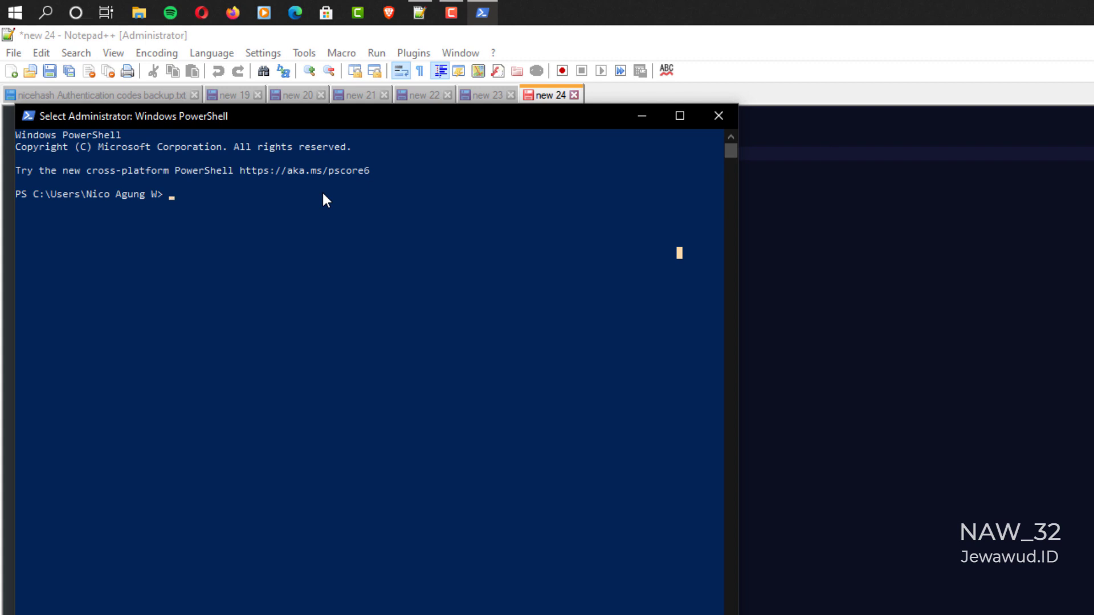
Run get-tpm again; TpmPresent, TpmReady and TpmEnabled read True with manufacturer AMD
type("get-")
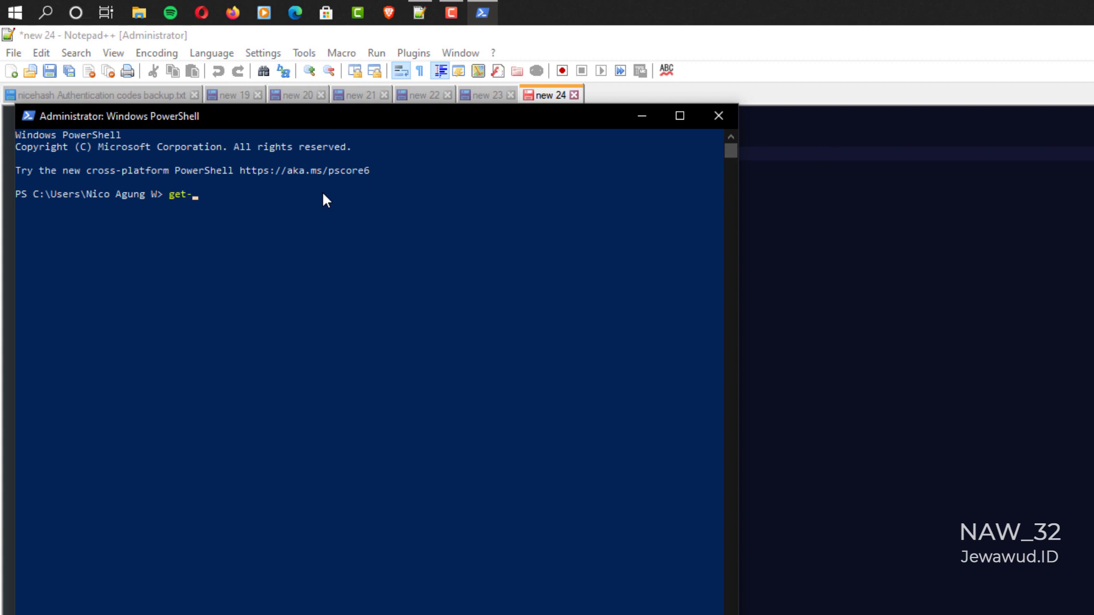
type("tpm")
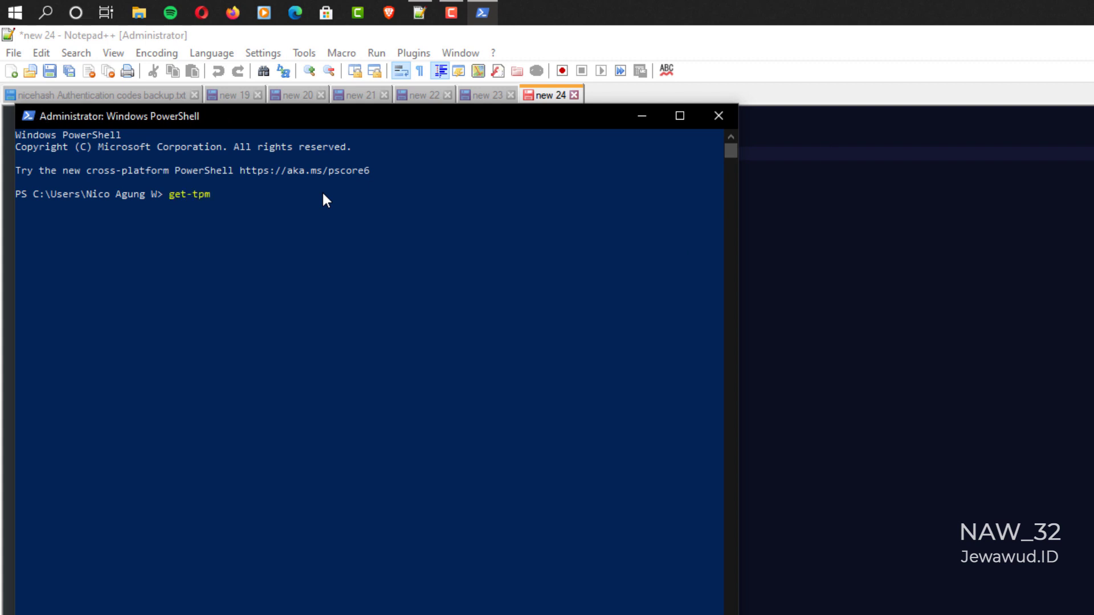
key("Enter")
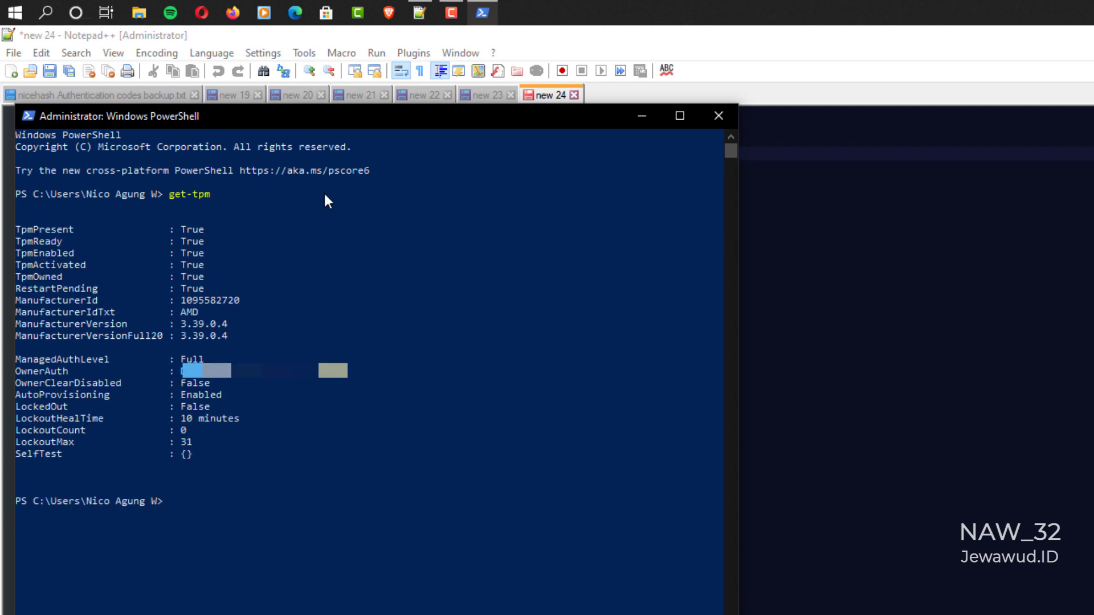
mouse_move(4, 224)
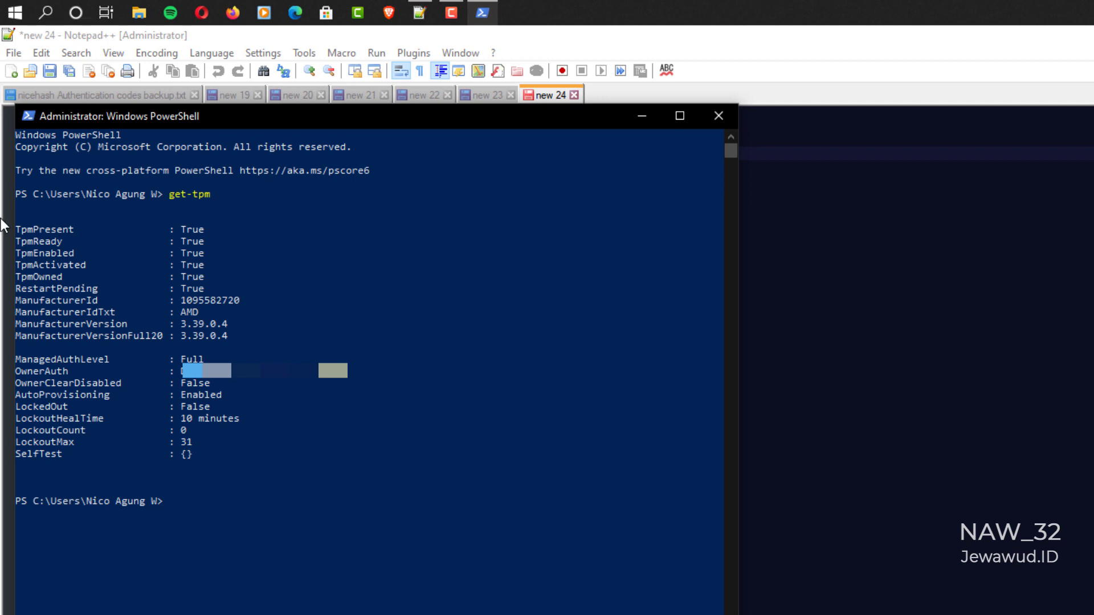
left_click_drag(14, 229, 91, 265)
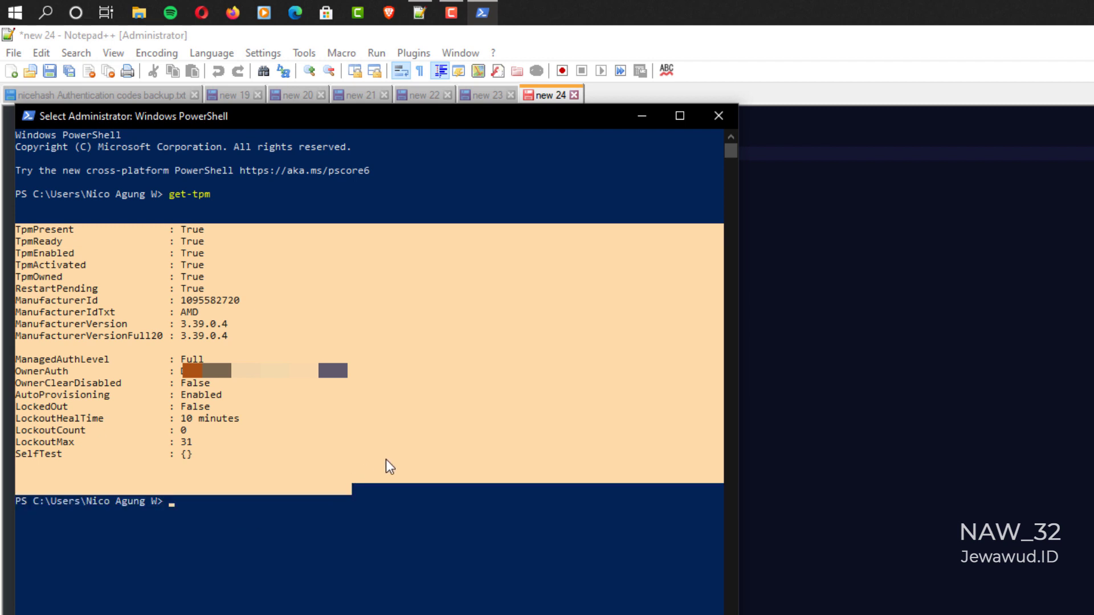
mouse_move(544, 433)
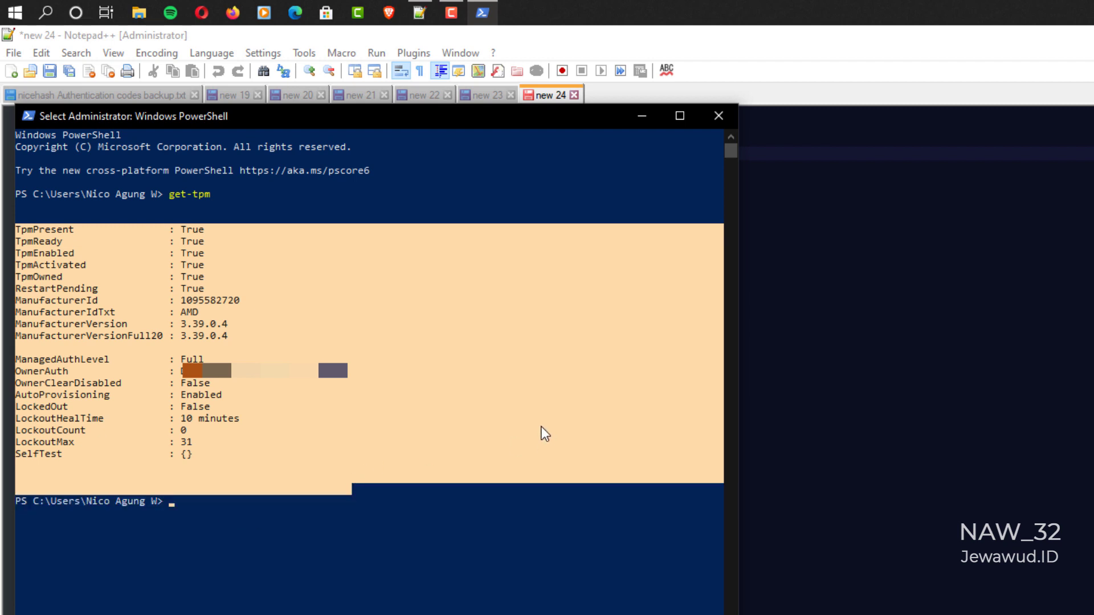
mouse_move(506, 8)
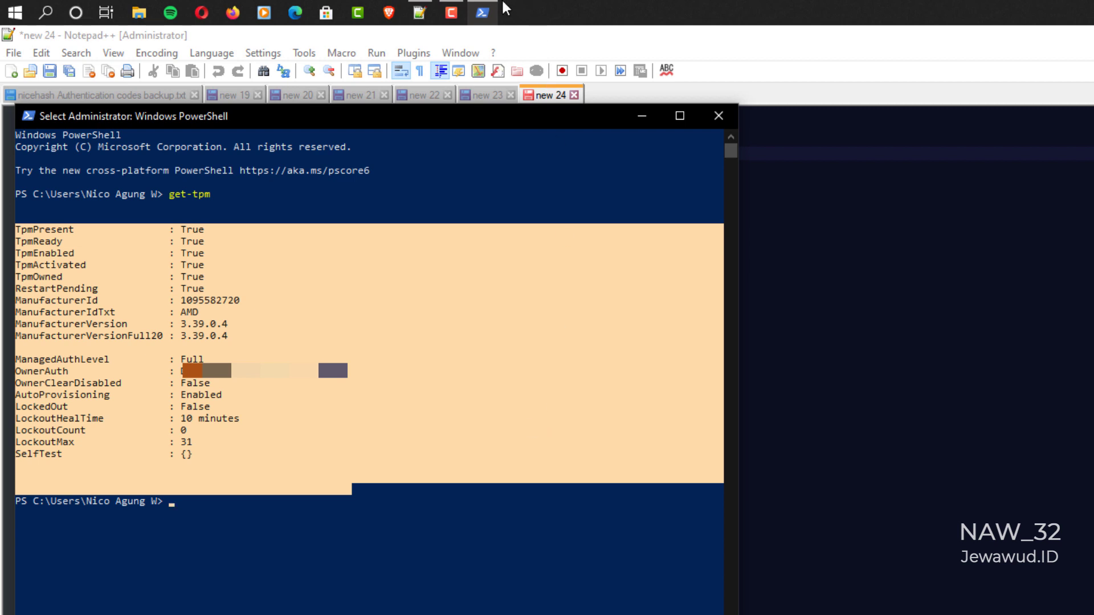